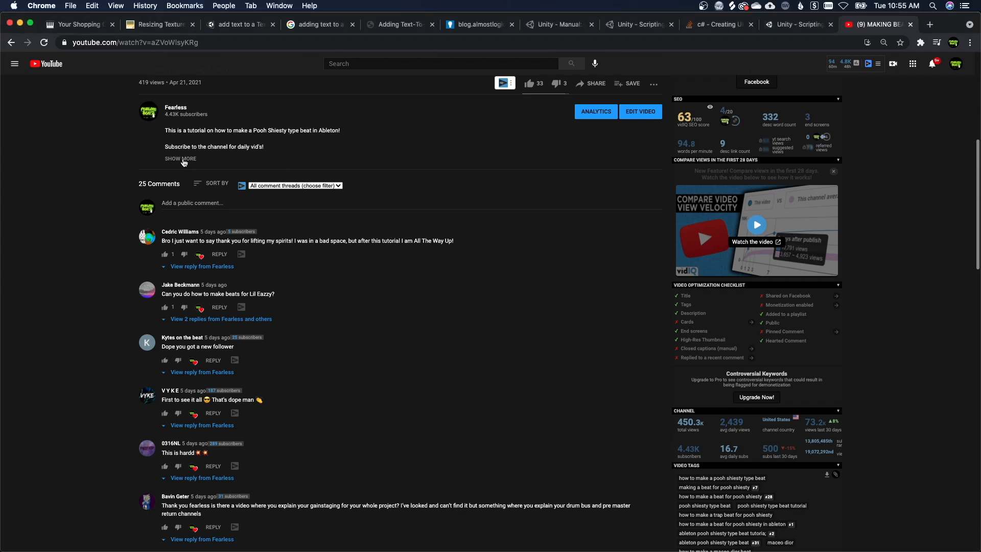
Expand the video description and follow its 1-ON-1 MENTORING SESSION link to BeatStars.
left_click(181, 159)
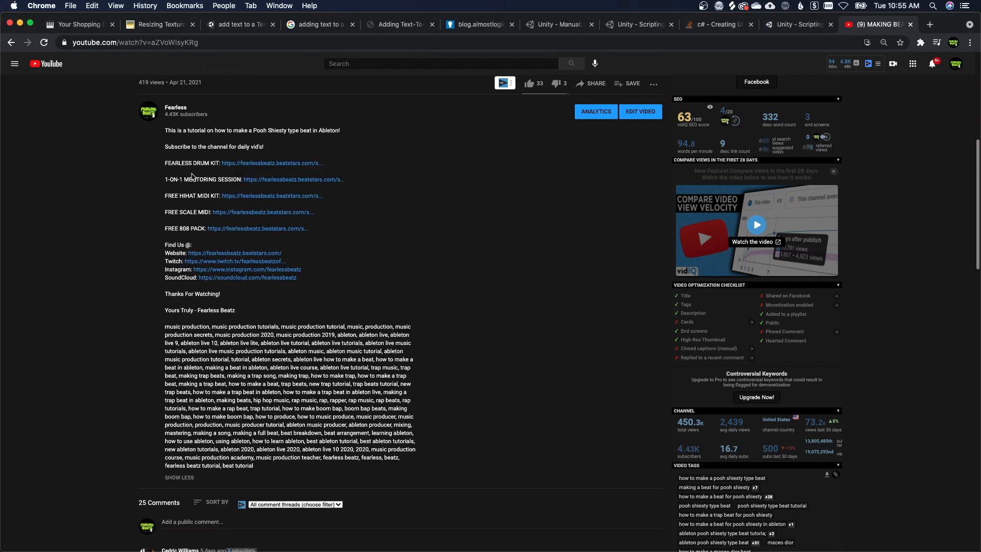
left_click(294, 180)
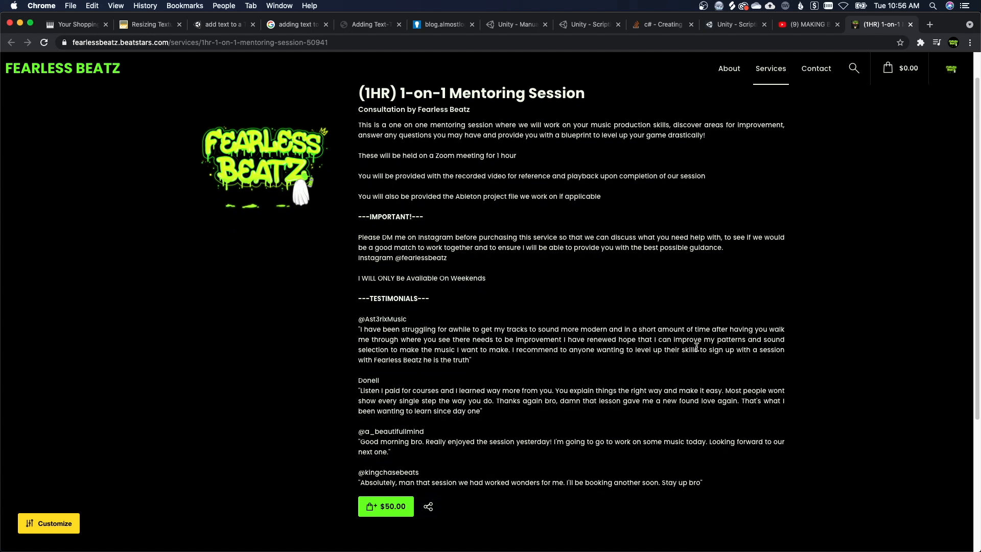
Scroll the mentoring session page past the testimonials to the $50.00 purchase button and footer.
scroll("down", 3)
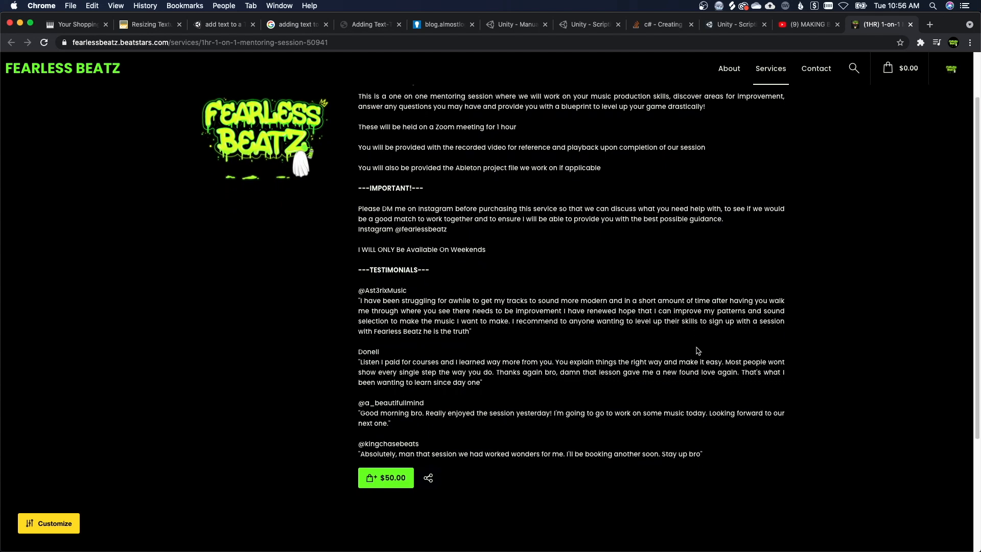
scroll("down", 3)
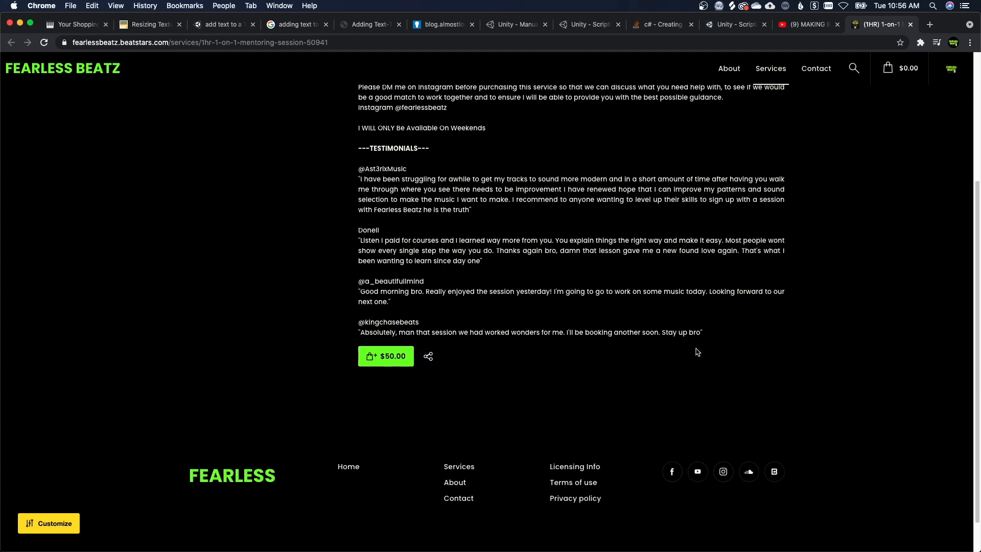